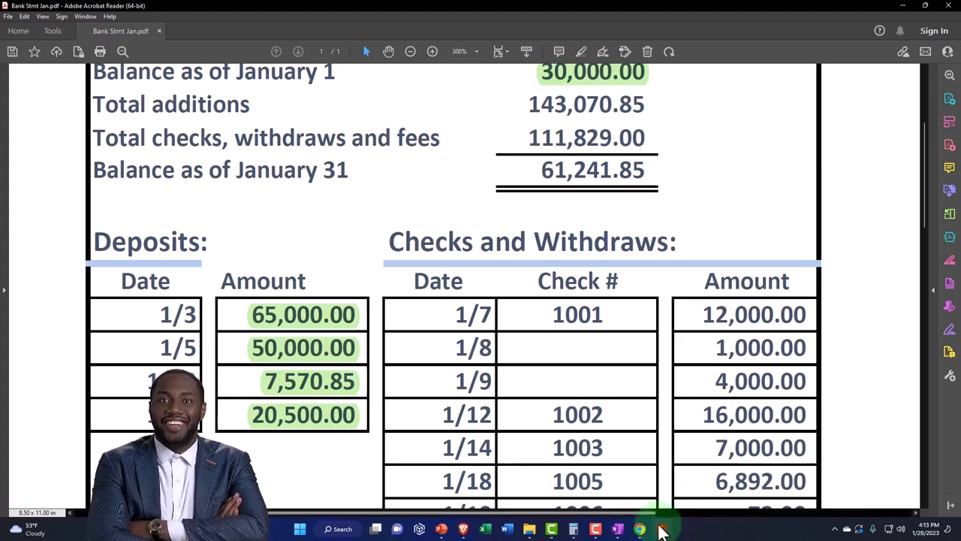
# Check the January statement's four deposits in Acrobat, then return to the QuickBooks Cash reconciliation
pyautogui.click(640, 528)
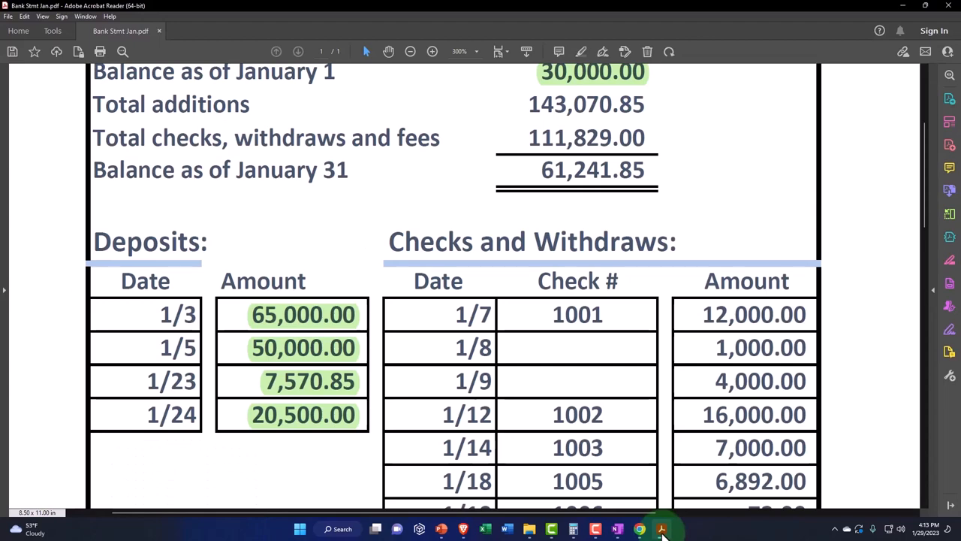
pyautogui.click(639, 528)
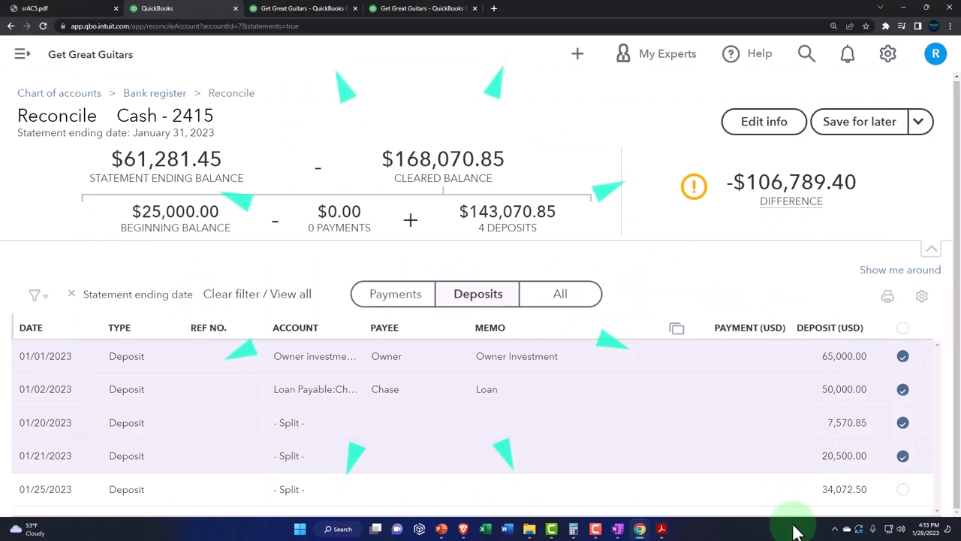